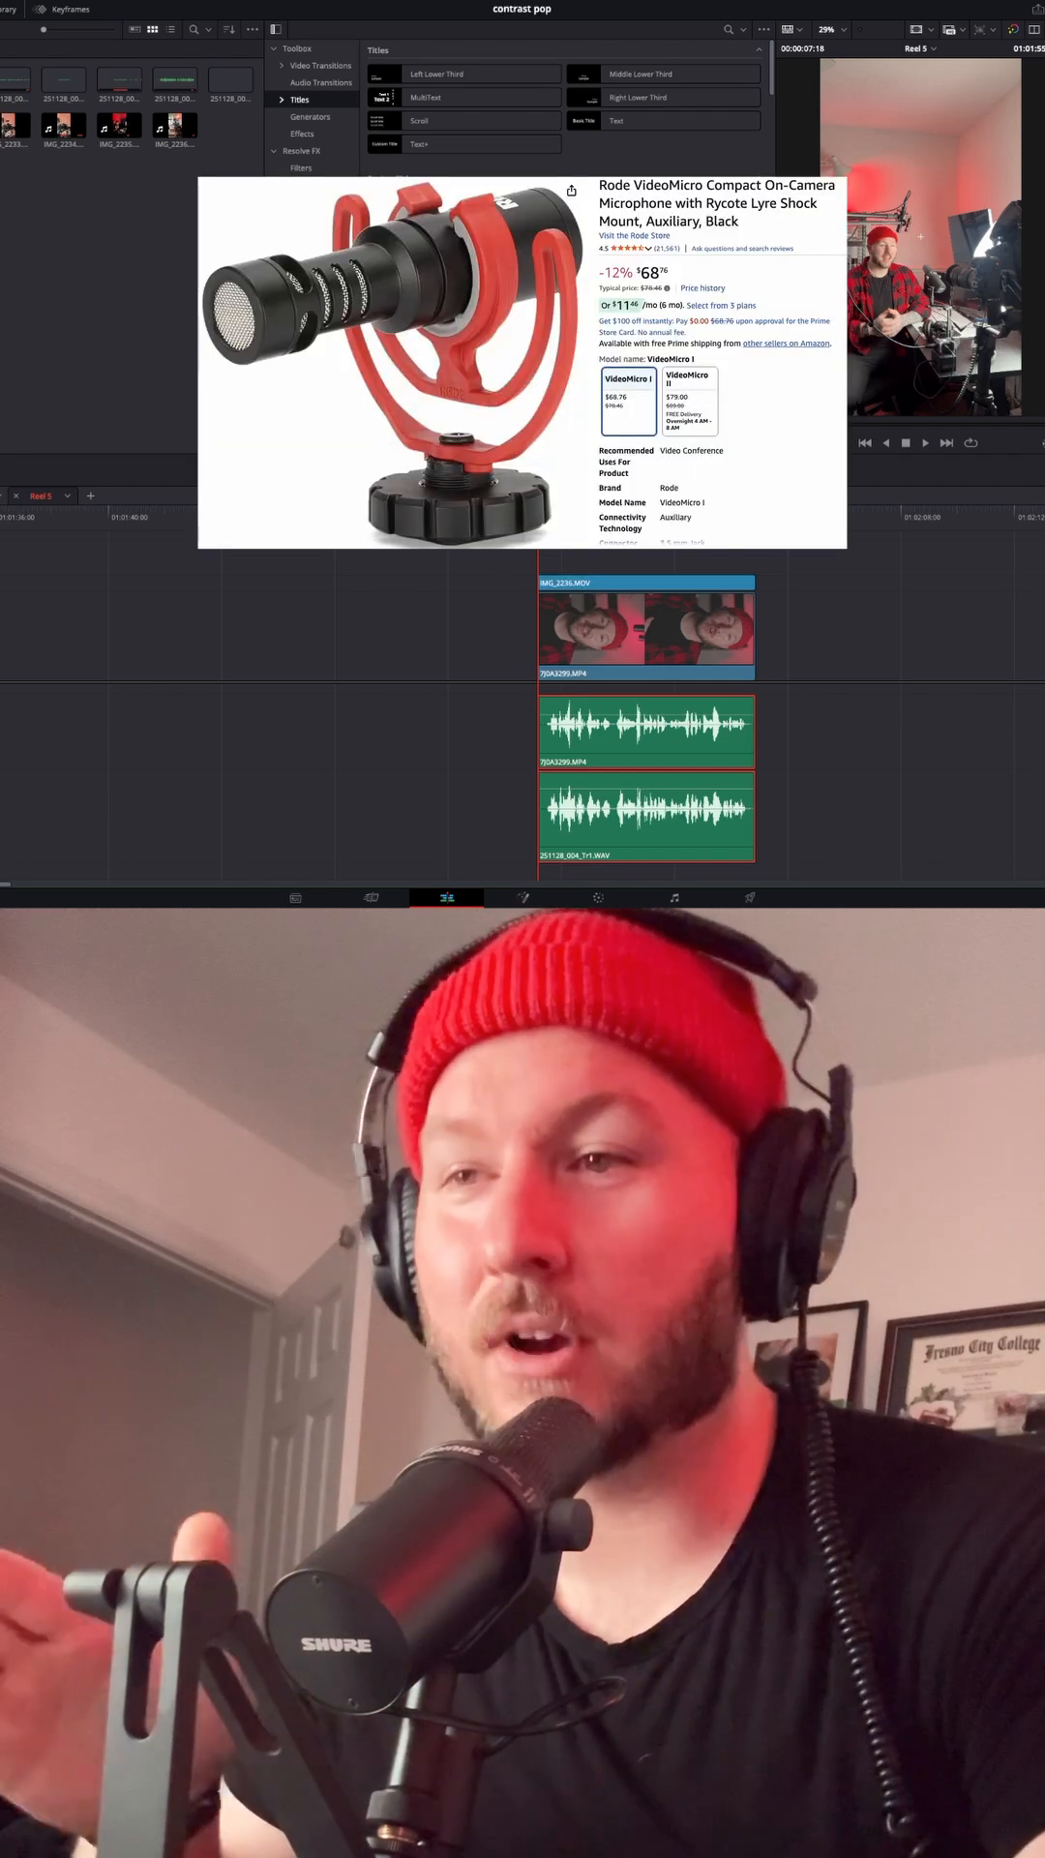
Switch to the Fairlight audio page with the mixer showing both audio tracks
click(925, 441)
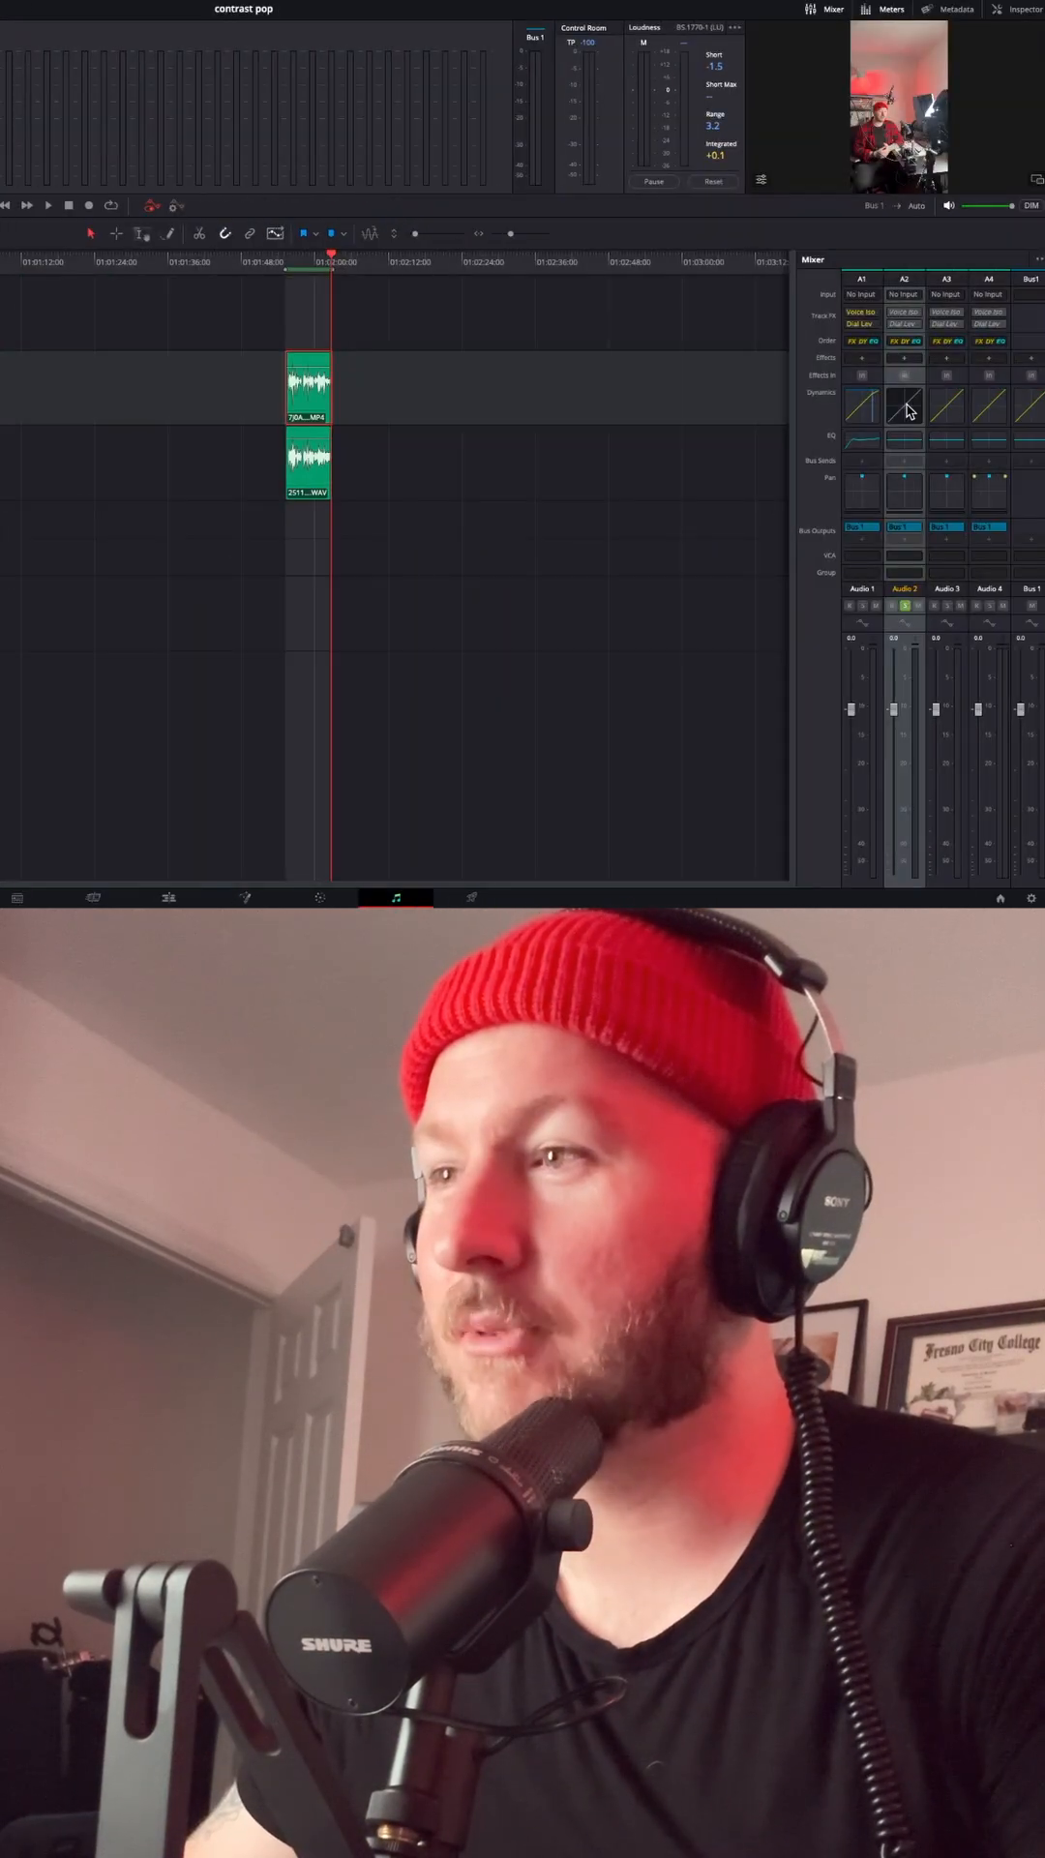
Bring up the Audio 2 equalizer and its preset list
click(906, 408)
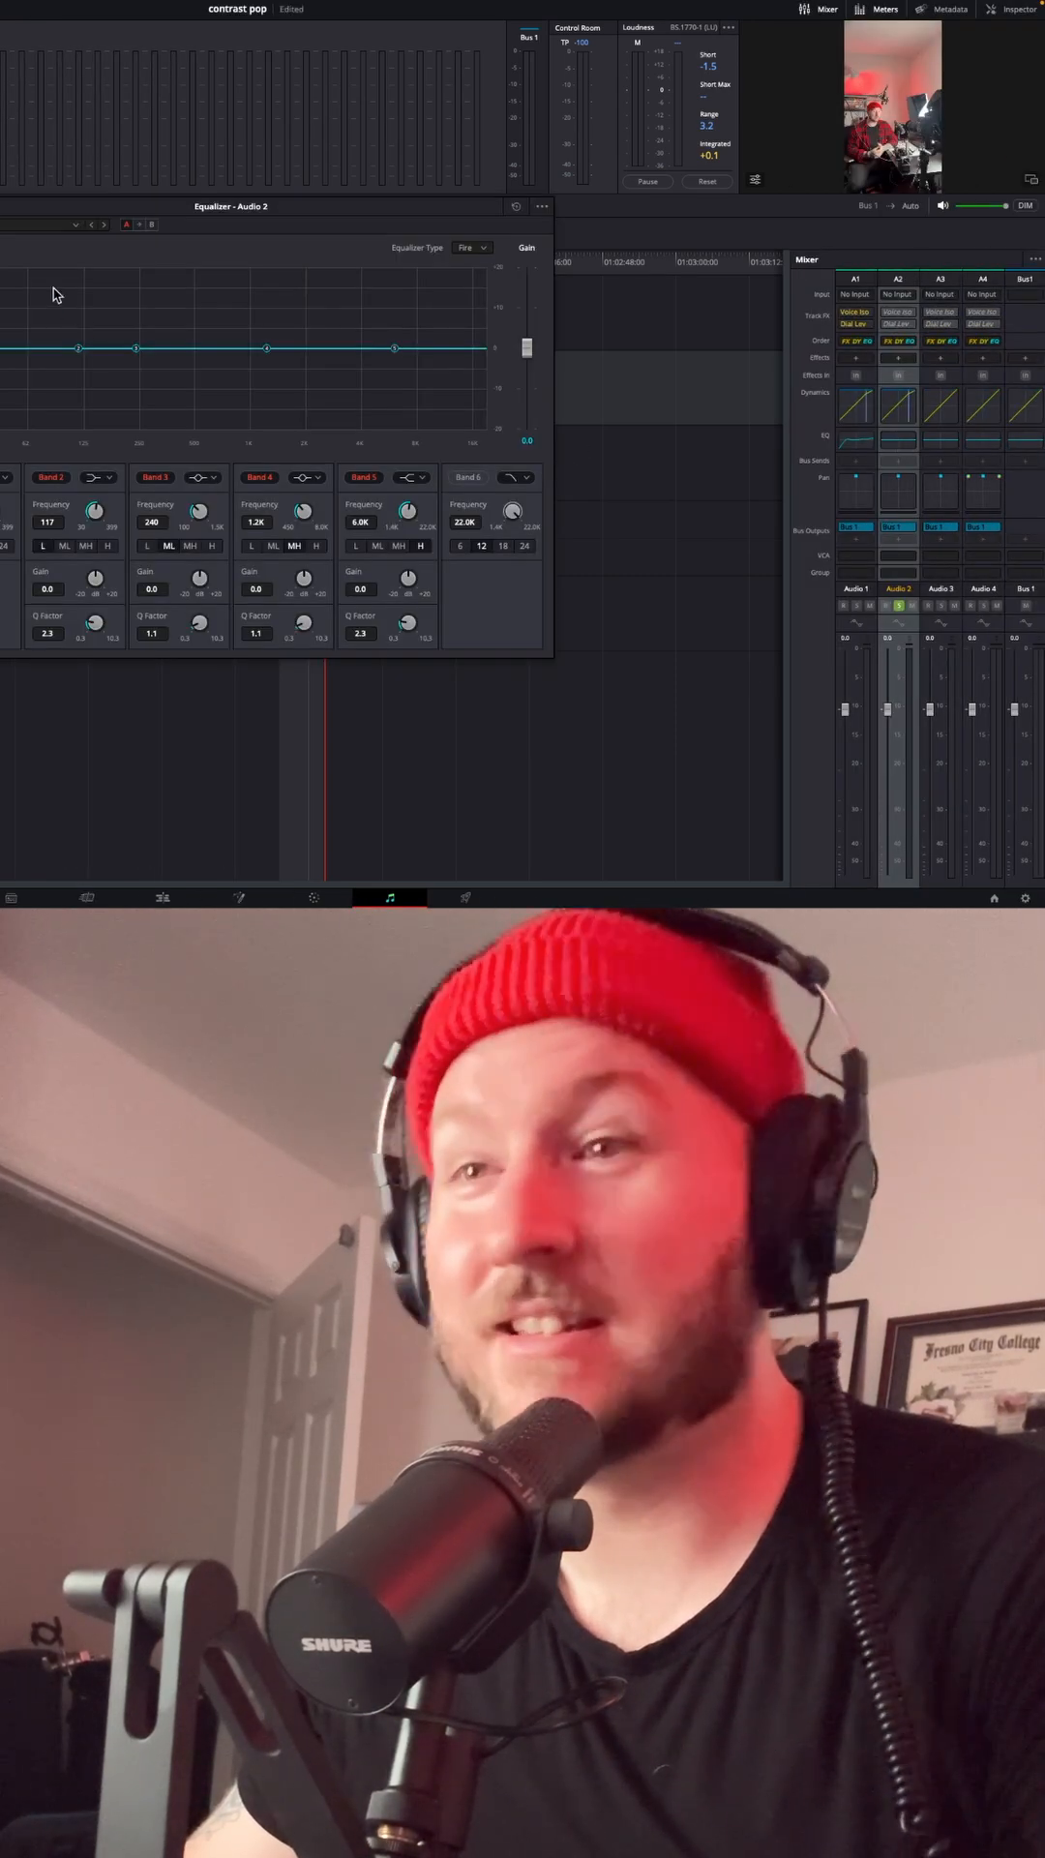
click(340, 224)
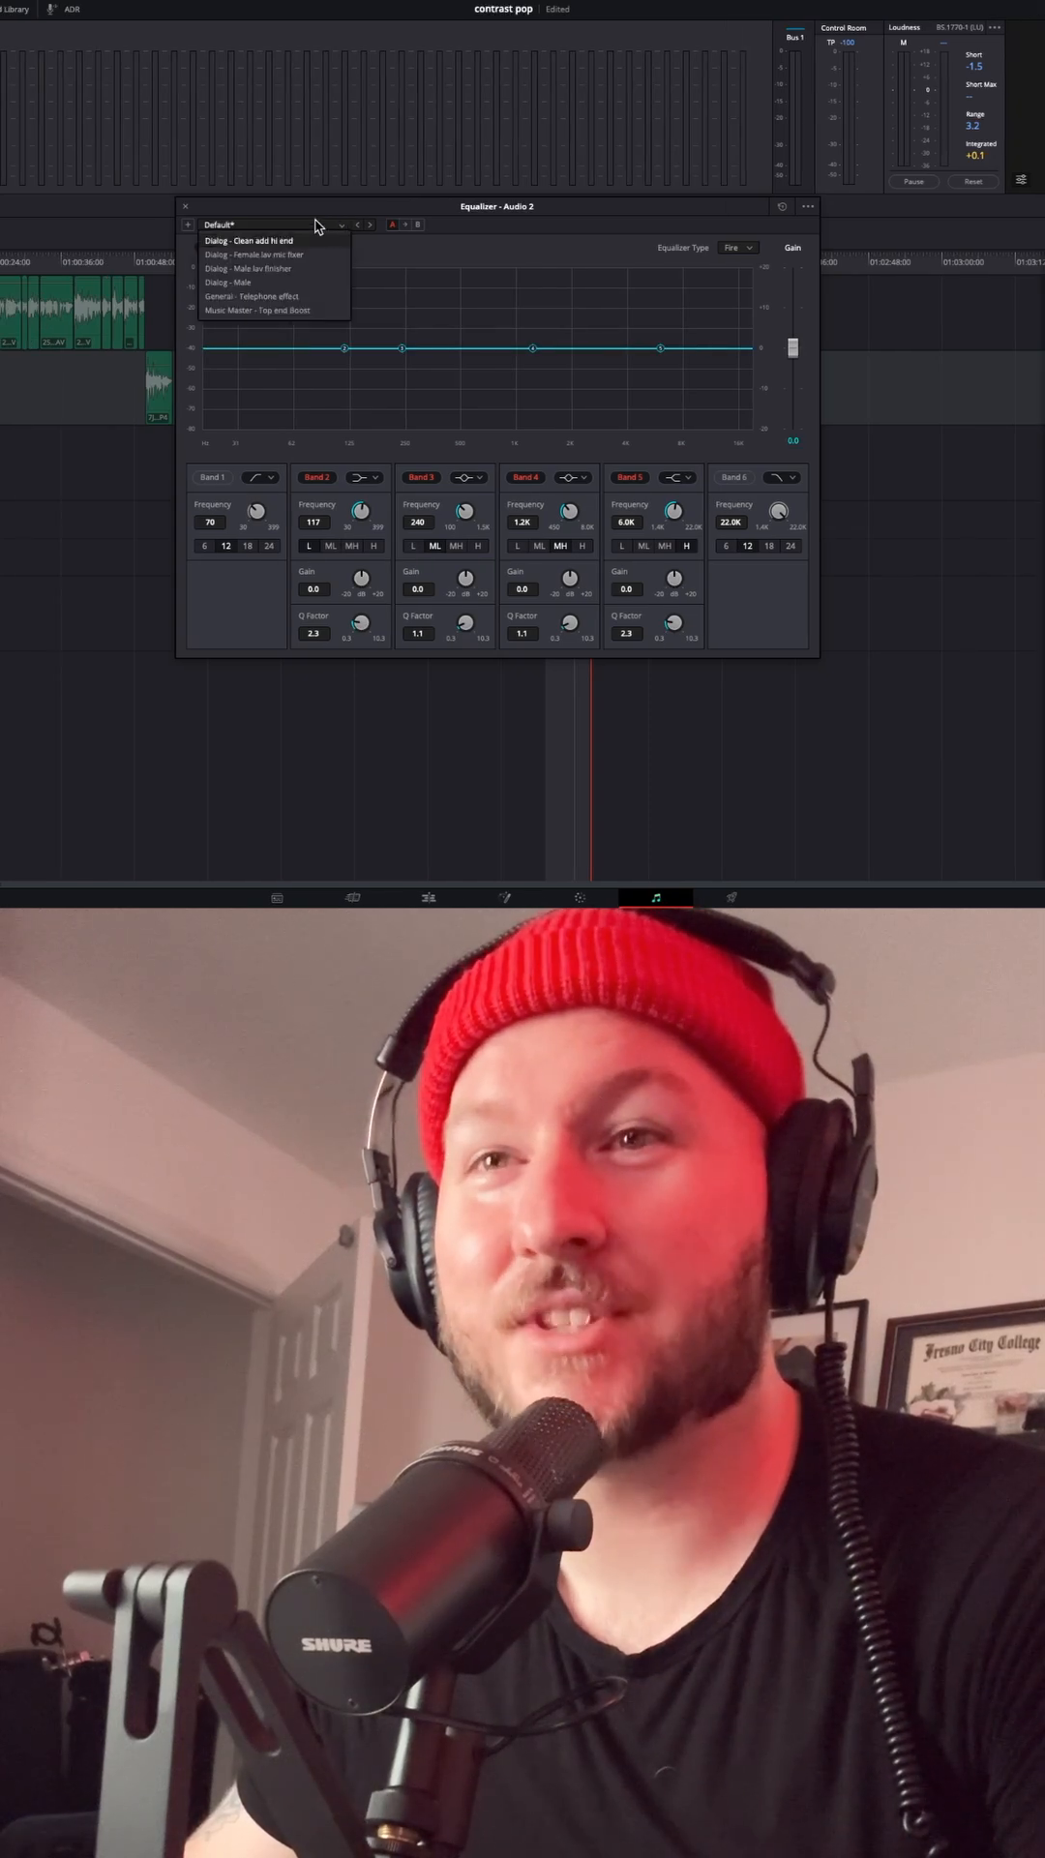
Apply AI Voice Isolation to Audio 2 and raise its amount from 13 to 48
click(248, 240)
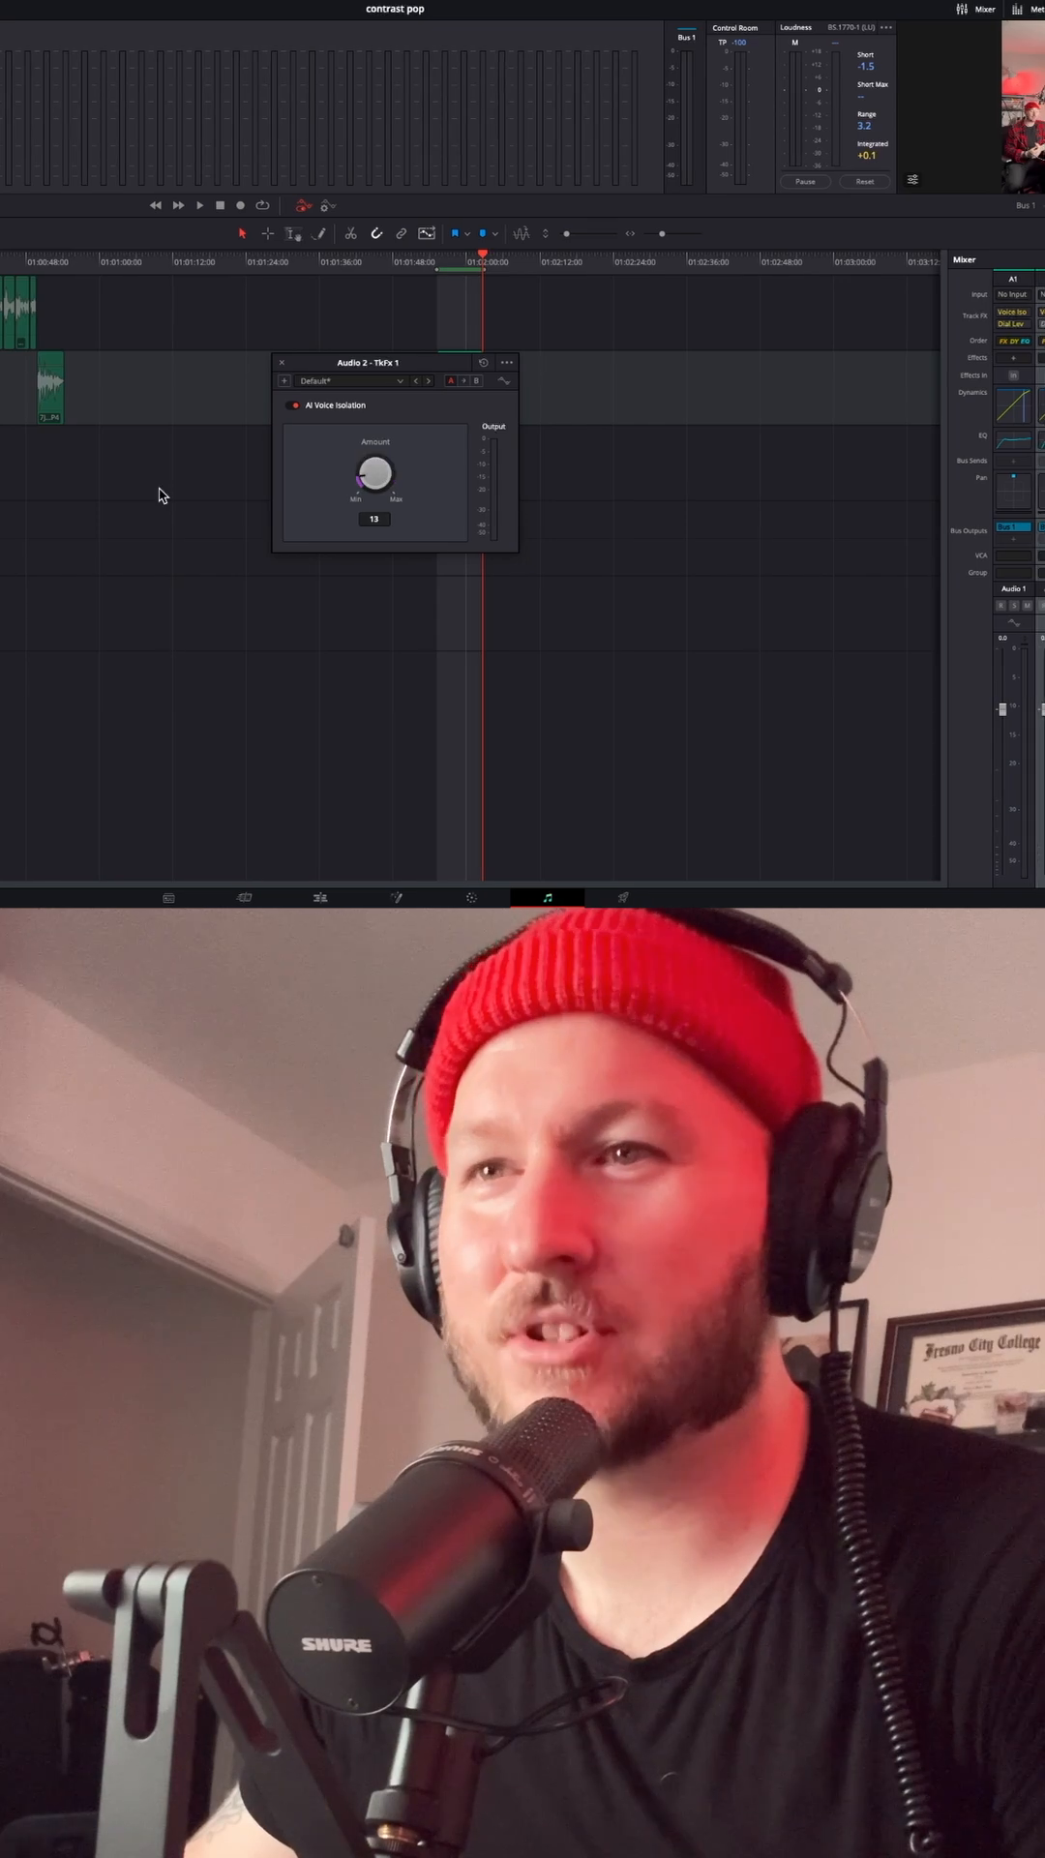
drag(373, 473, 373, 445)
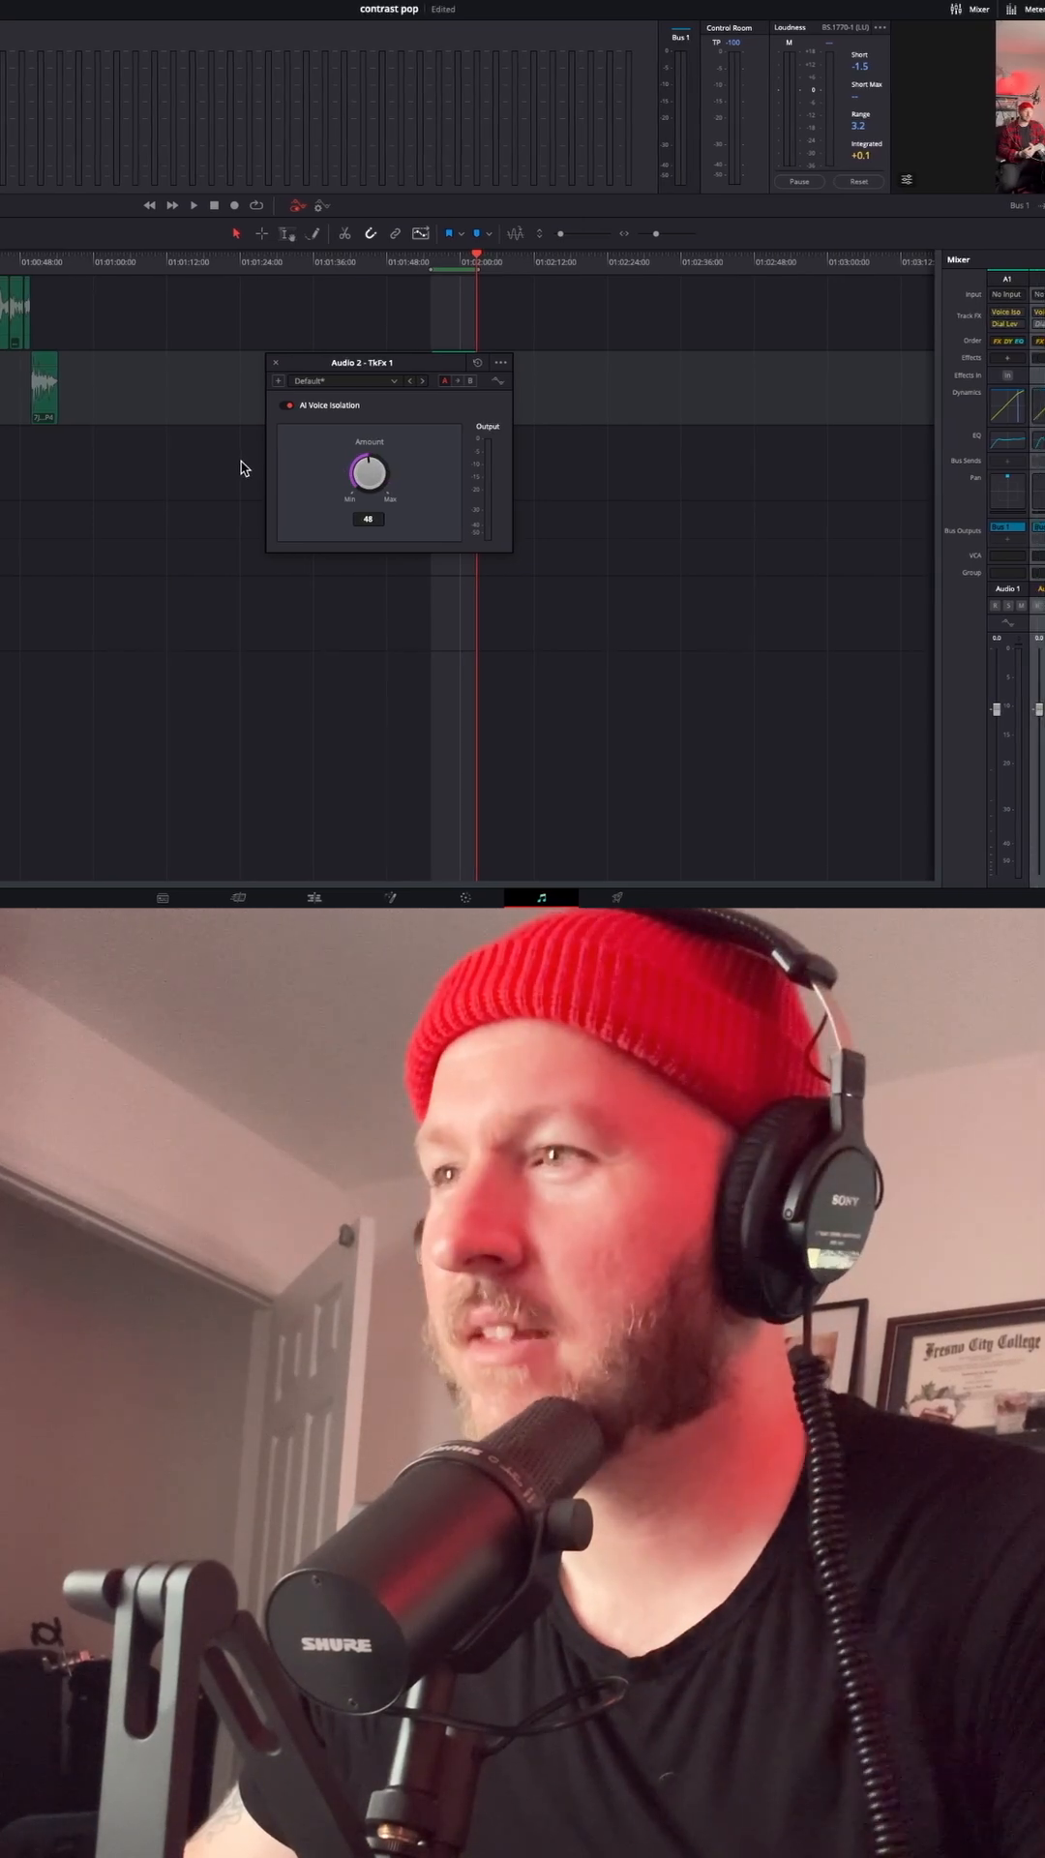